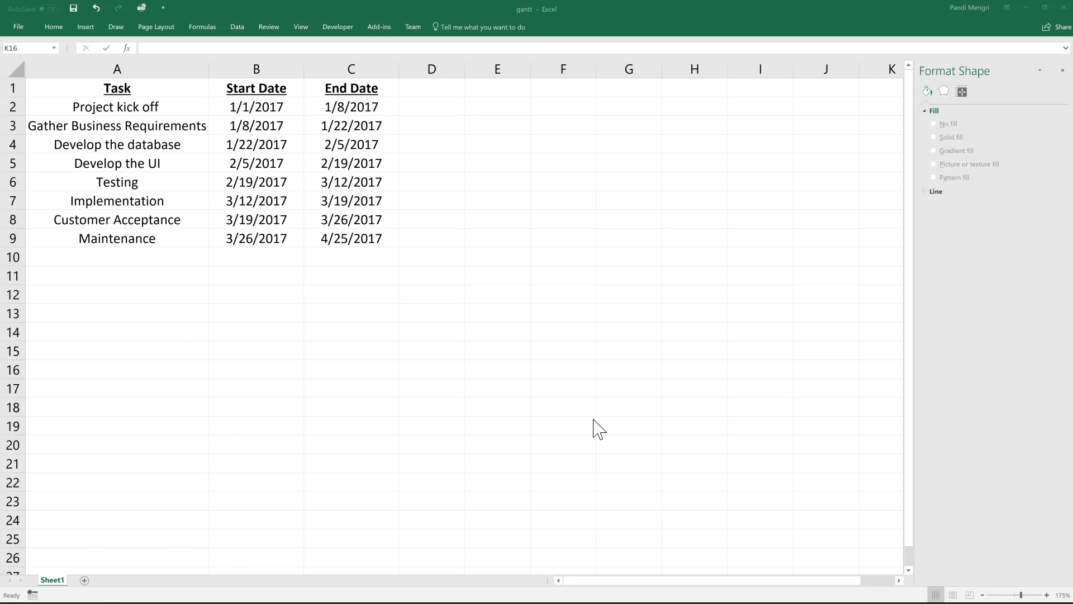
# Add a Duration heading in D1 and fill =C2-B2 down through D9 for all eight tasks
pyautogui.click(432, 87)
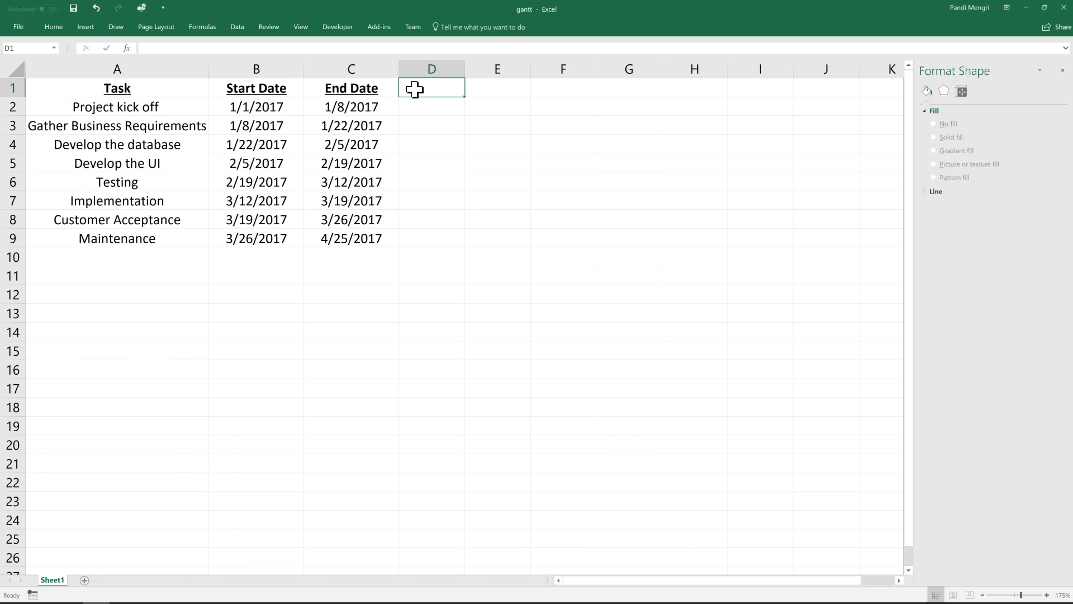
pyautogui.write('Duration')
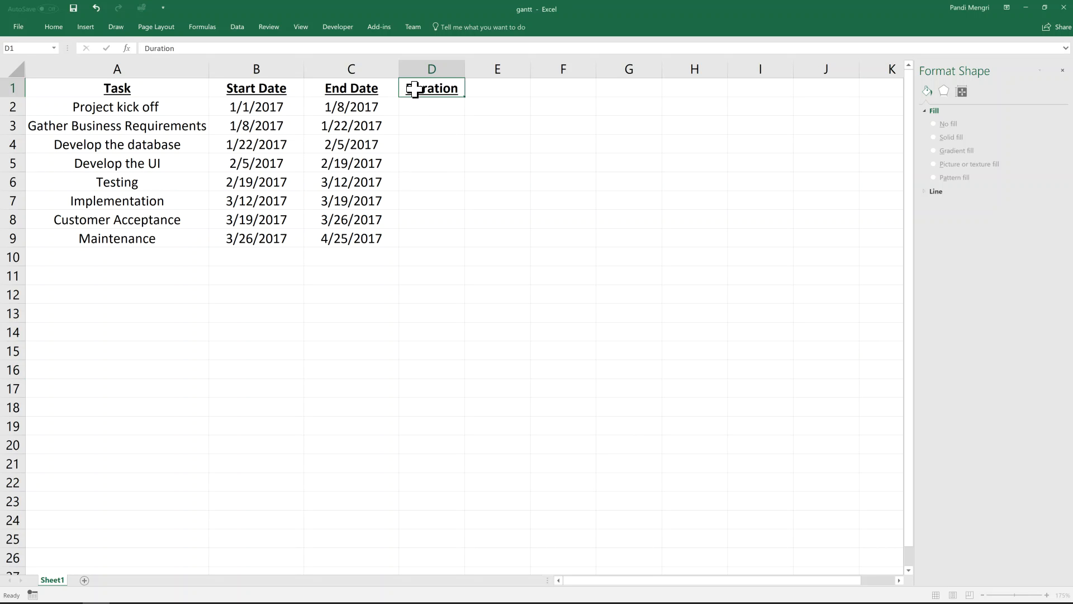
pyautogui.write('=C2-')
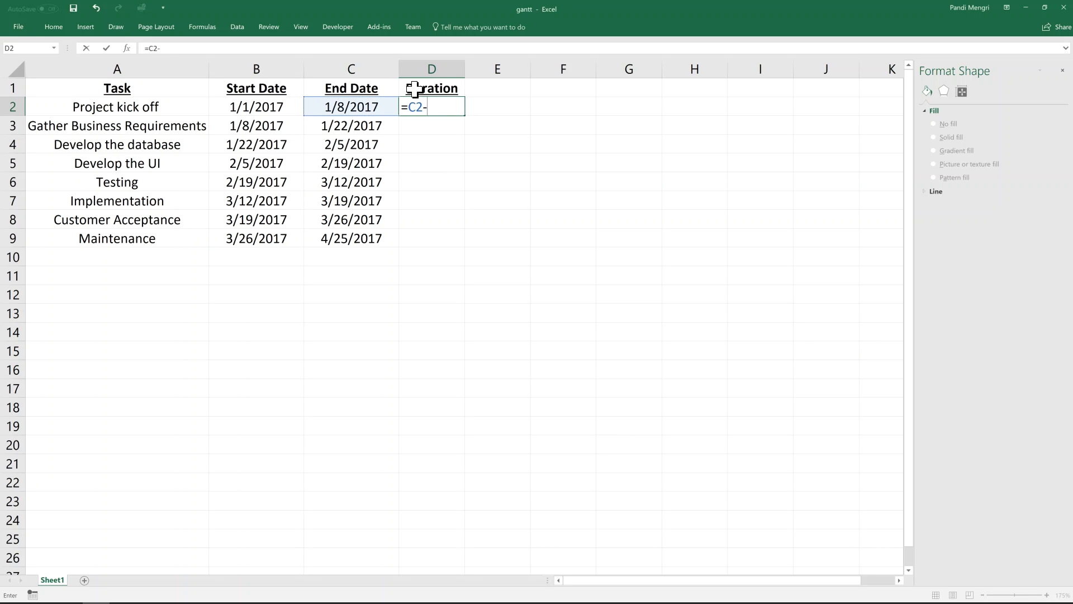
pyautogui.press('Enter')
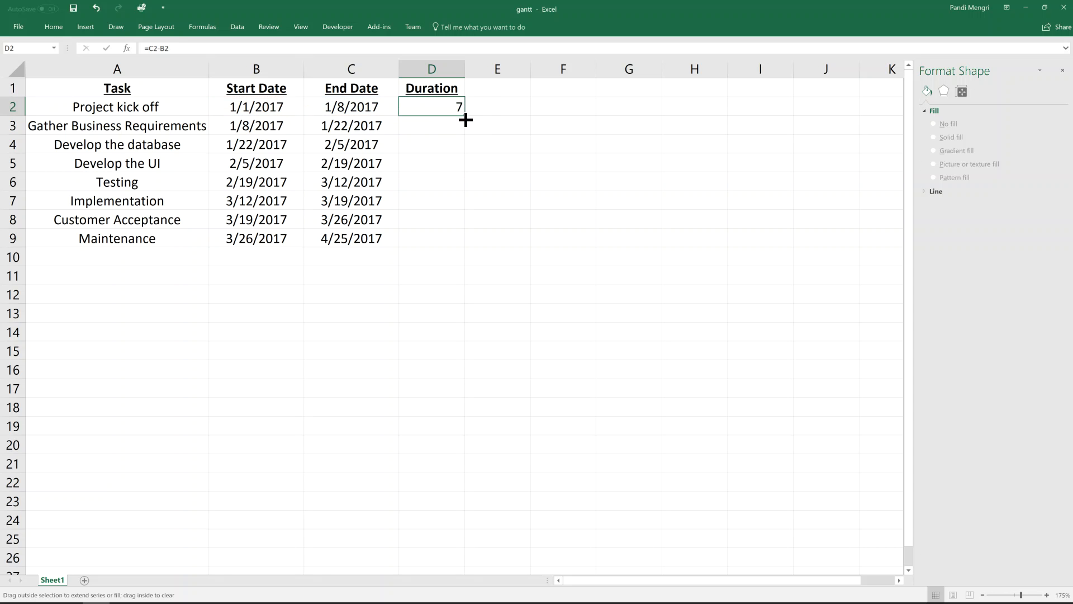
pyautogui.moveTo(465, 119); pyautogui.dragTo(448, 238)
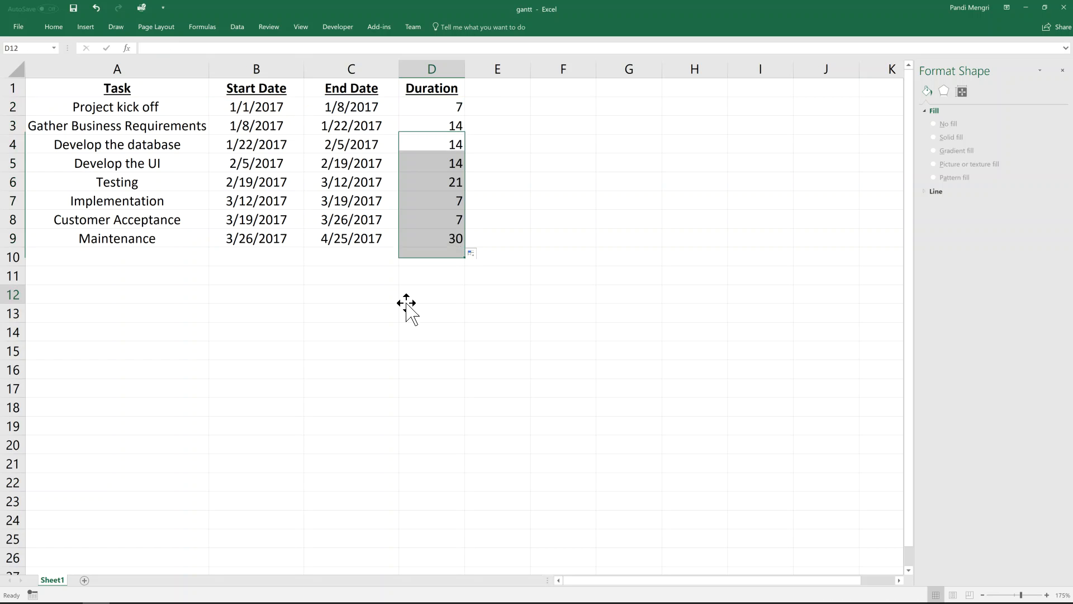
# Insert a stacked bar chart from the Start Date column B1:B9
pyautogui.click(431, 294)
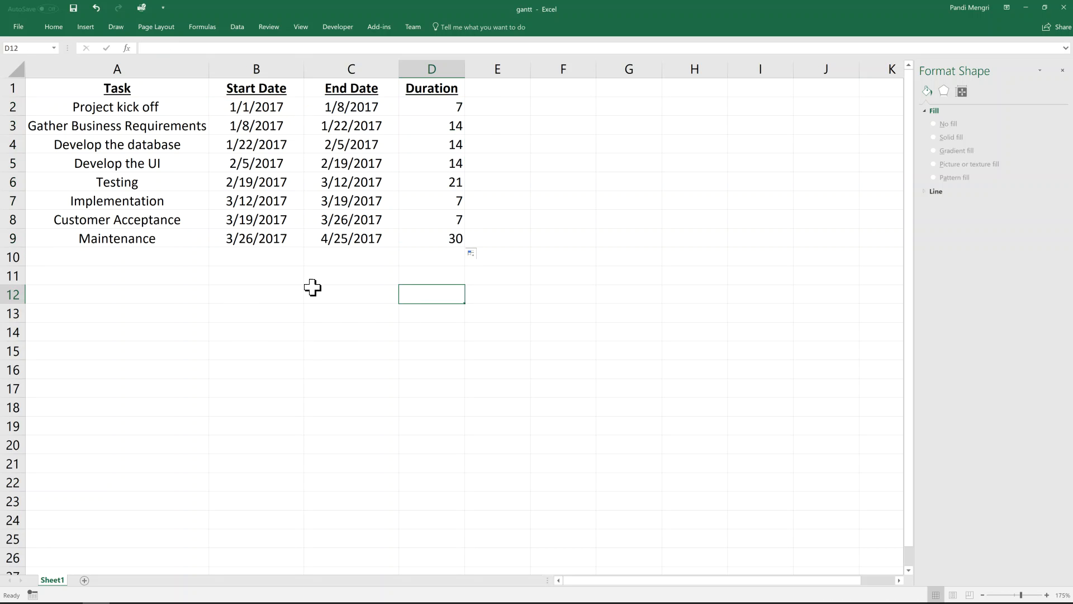
pyautogui.moveTo(269, 87)
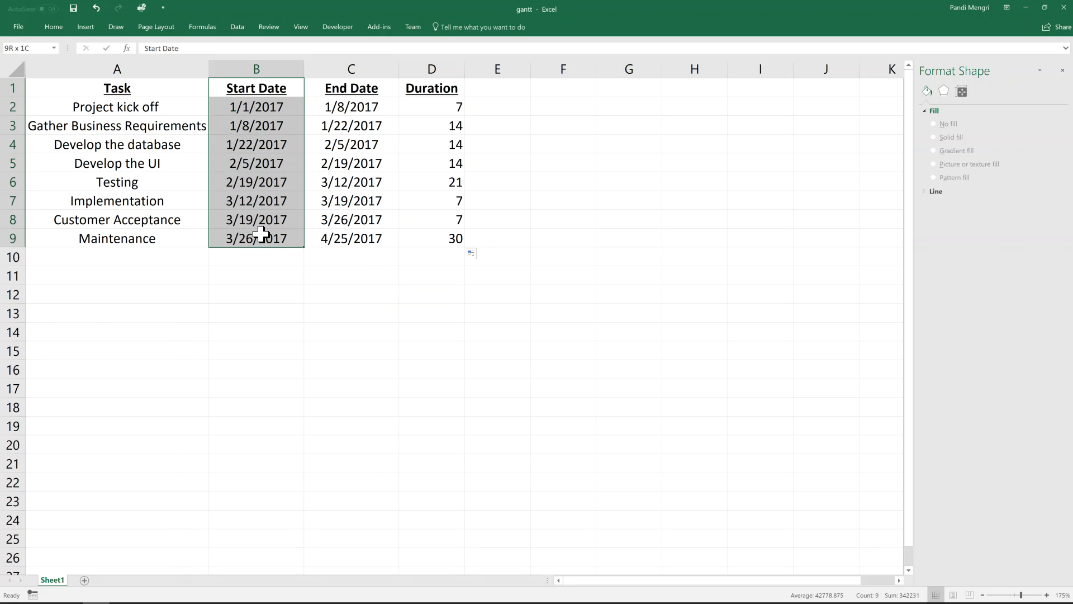
pyautogui.click(85, 27)
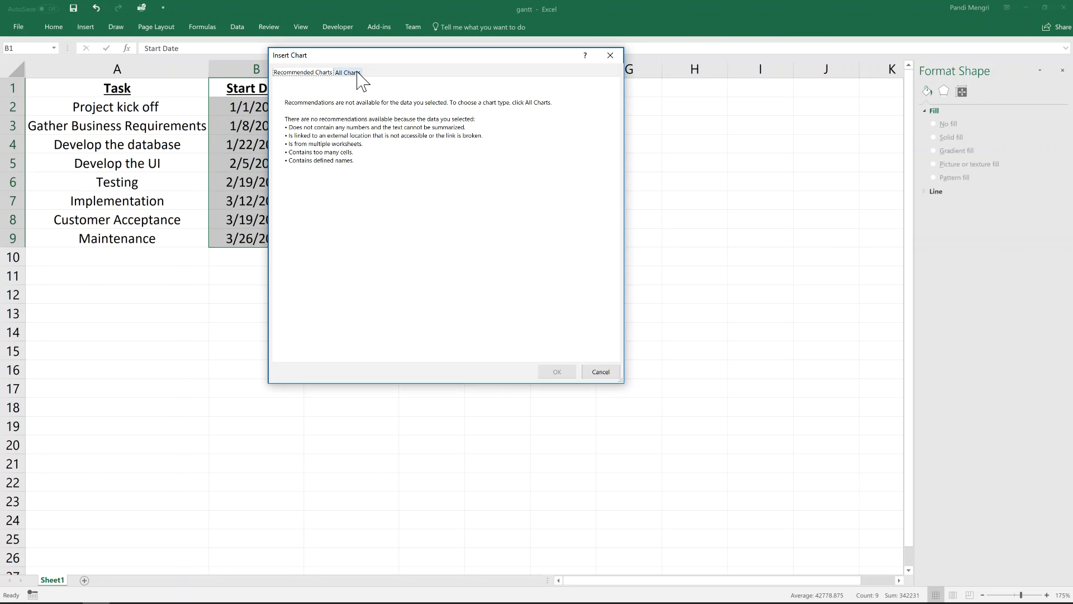
pyautogui.click(346, 72)
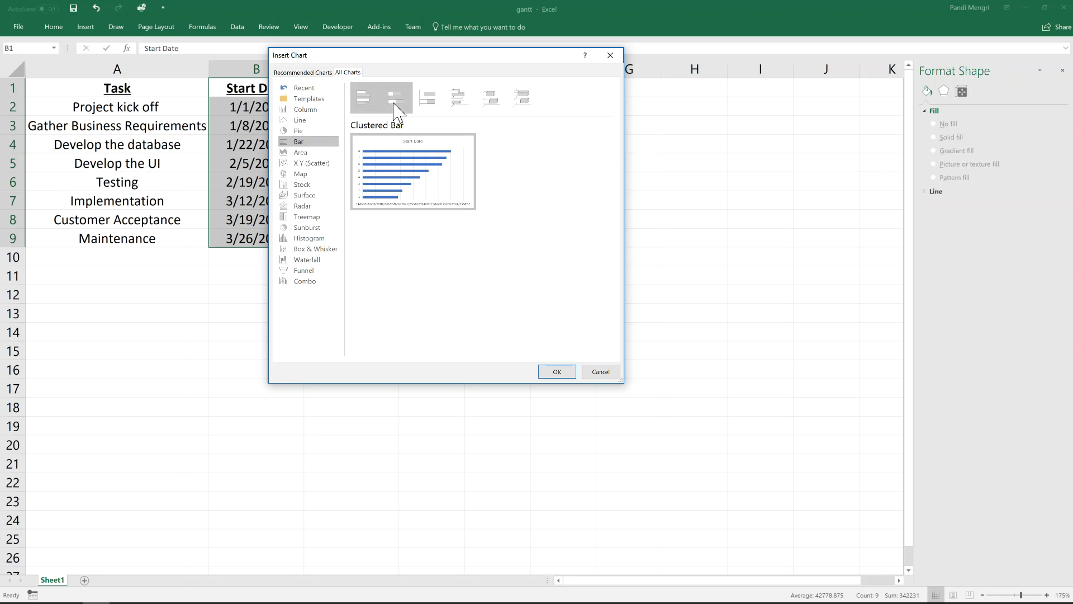
pyautogui.click(555, 371)
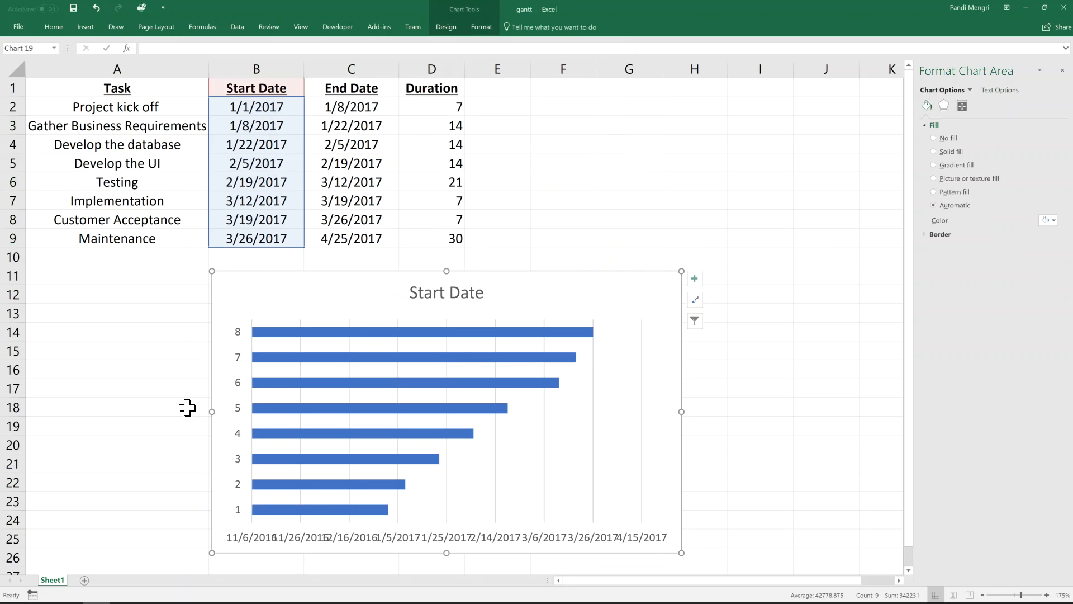
pyautogui.moveTo(307, 390)
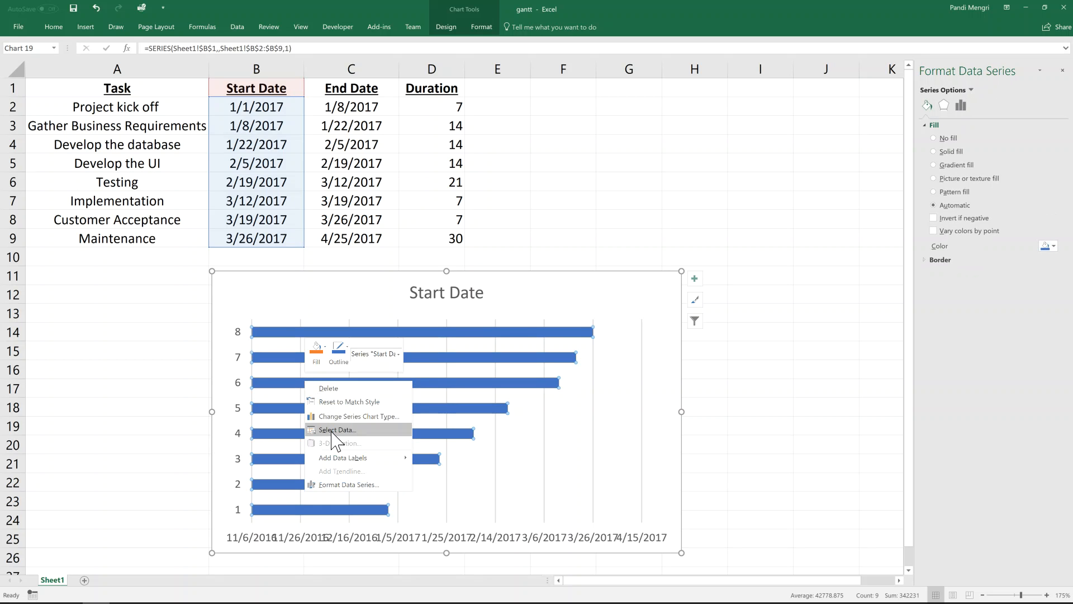
# Add a Duration series from D2:D9 and label the category axis with task names A2:A9
pyautogui.click(337, 430)
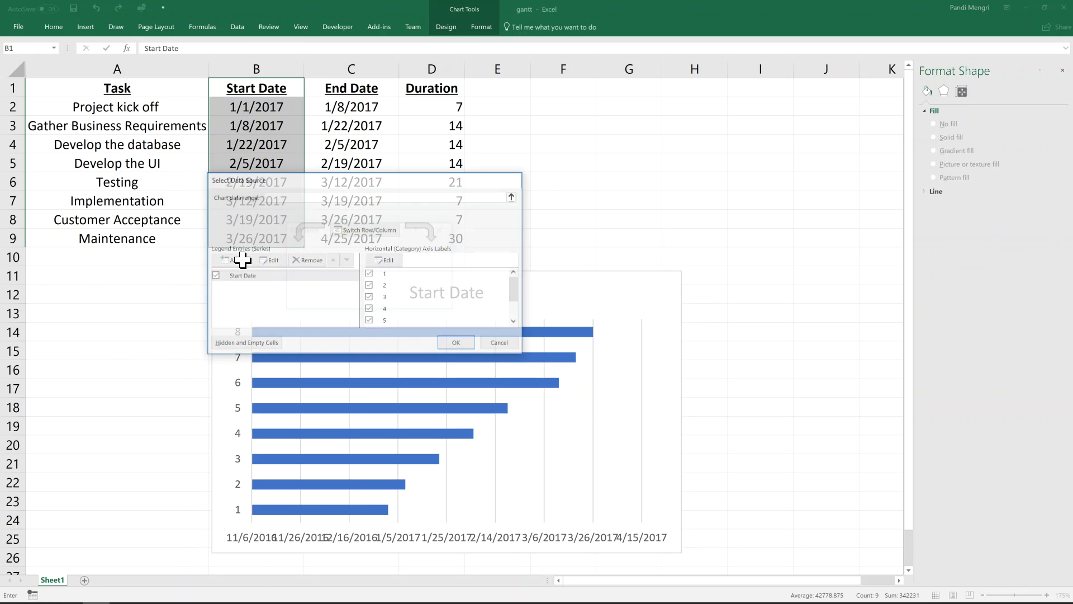
pyautogui.click(270, 259)
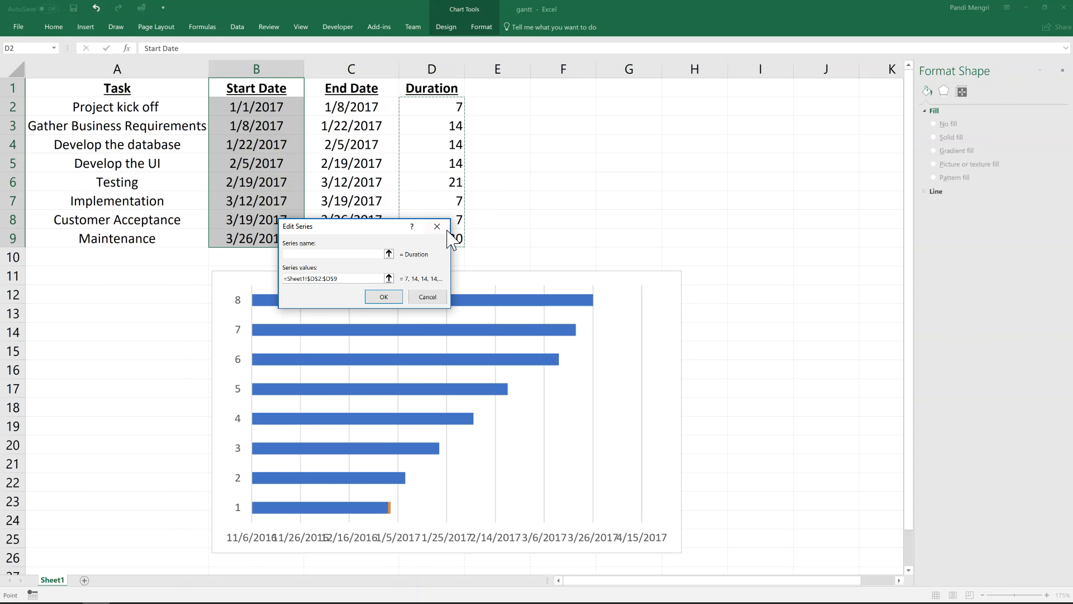
pyautogui.click(383, 296)
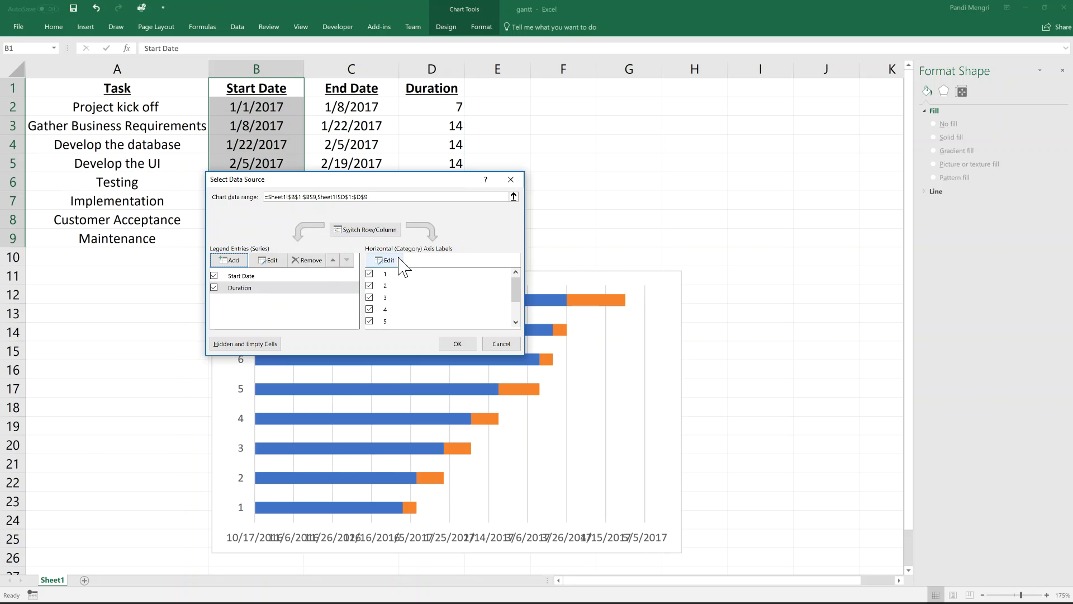
pyautogui.click(386, 260)
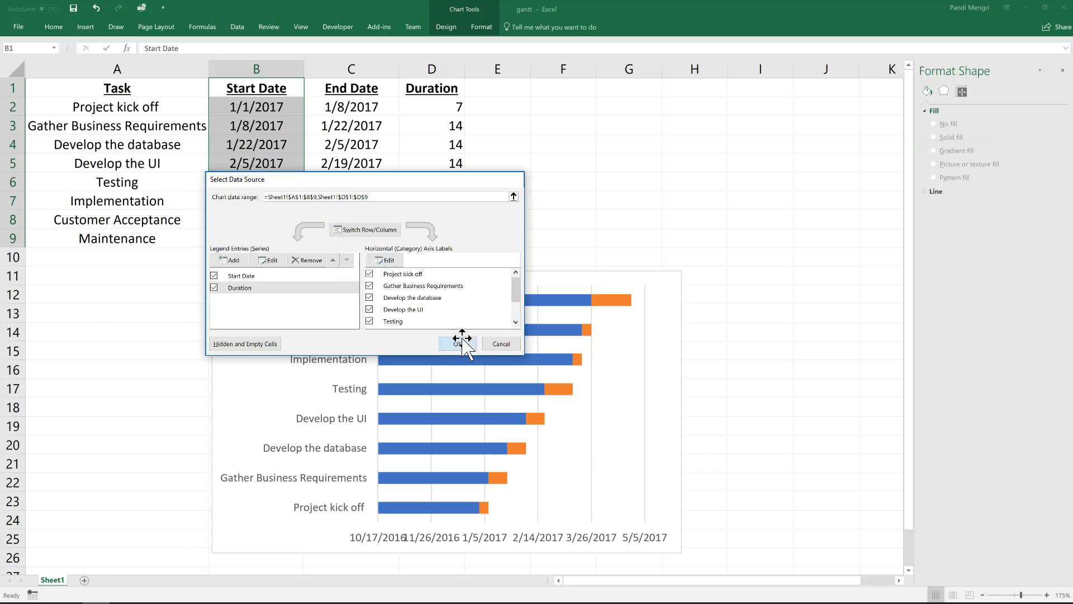
pyautogui.click(457, 343)
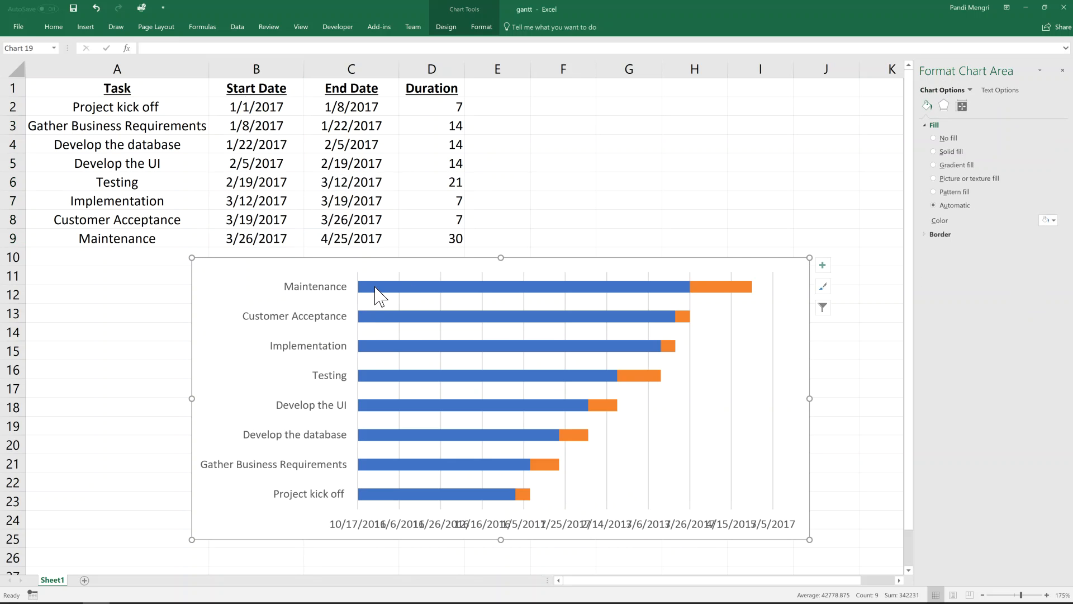
pyautogui.moveTo(400, 294)
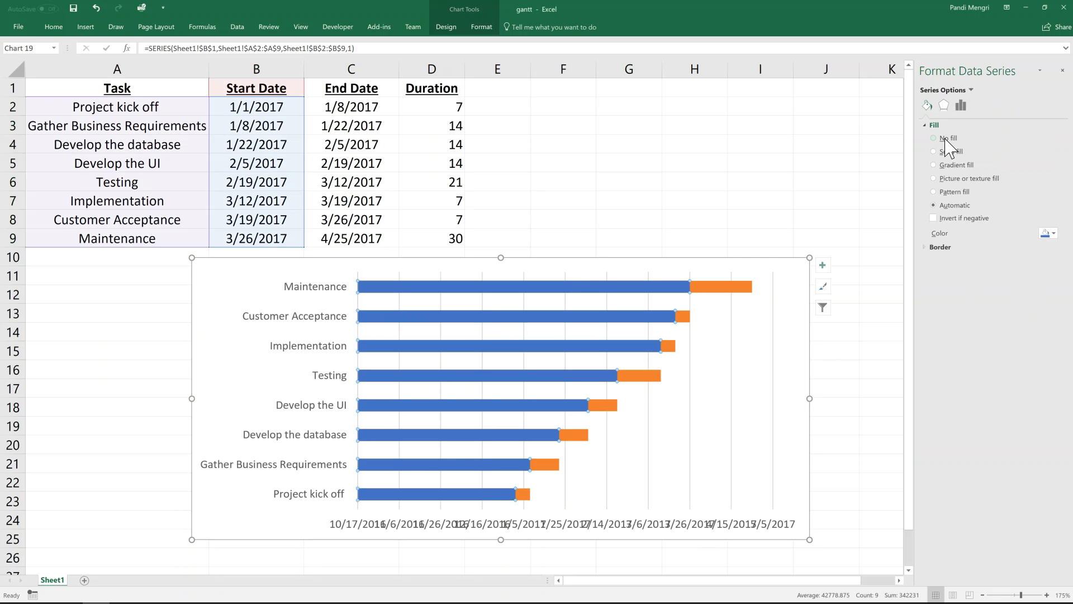
# Set the Start Date series fill to No fill so only the orange bars remain
pyautogui.click(933, 138)
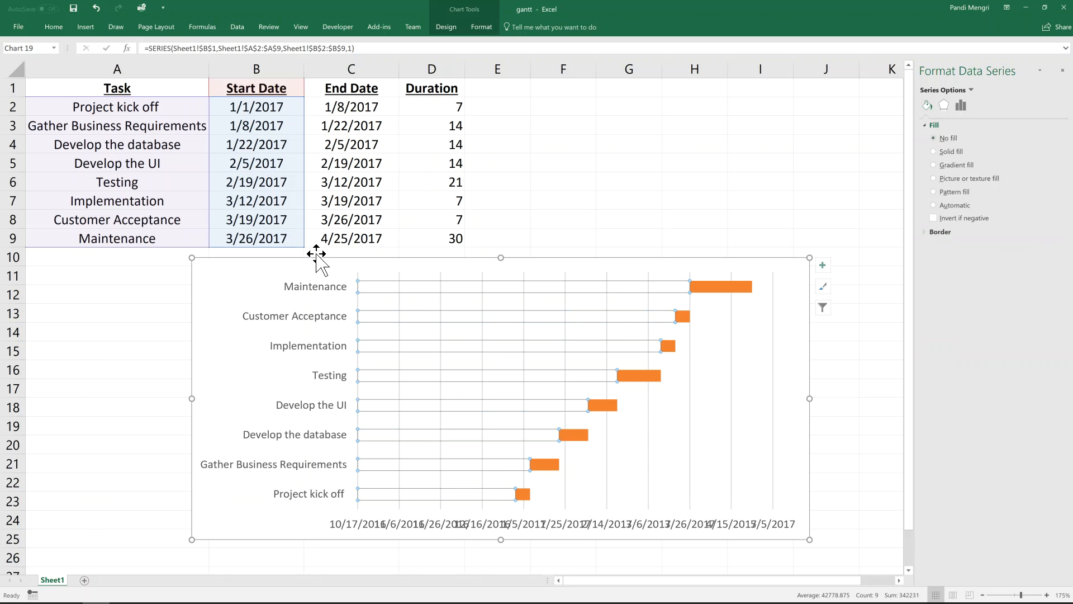
pyautogui.moveTo(342, 294)
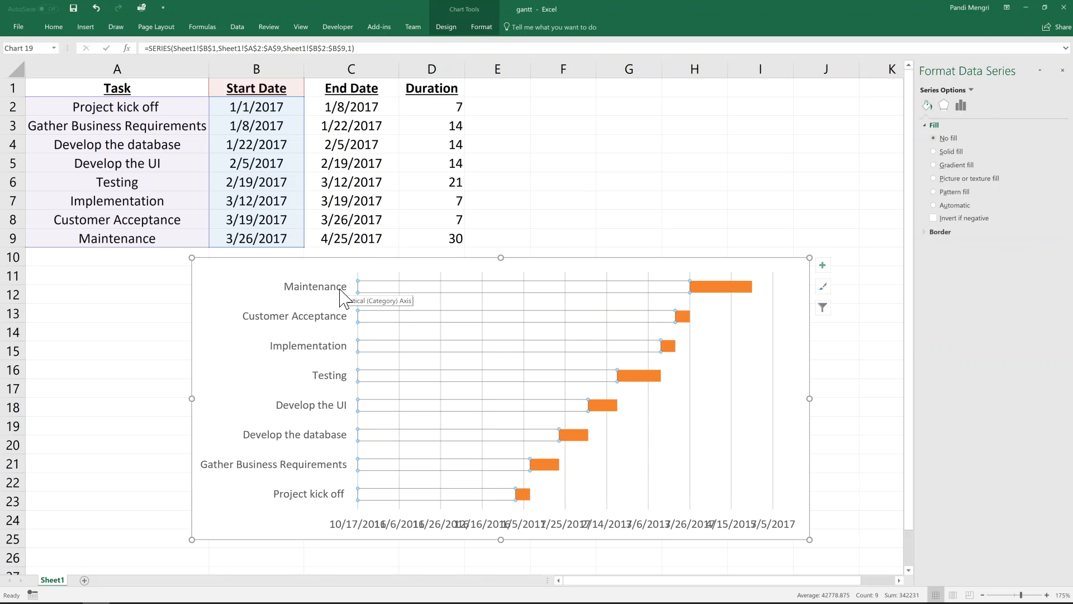
pyautogui.moveTo(308, 505)
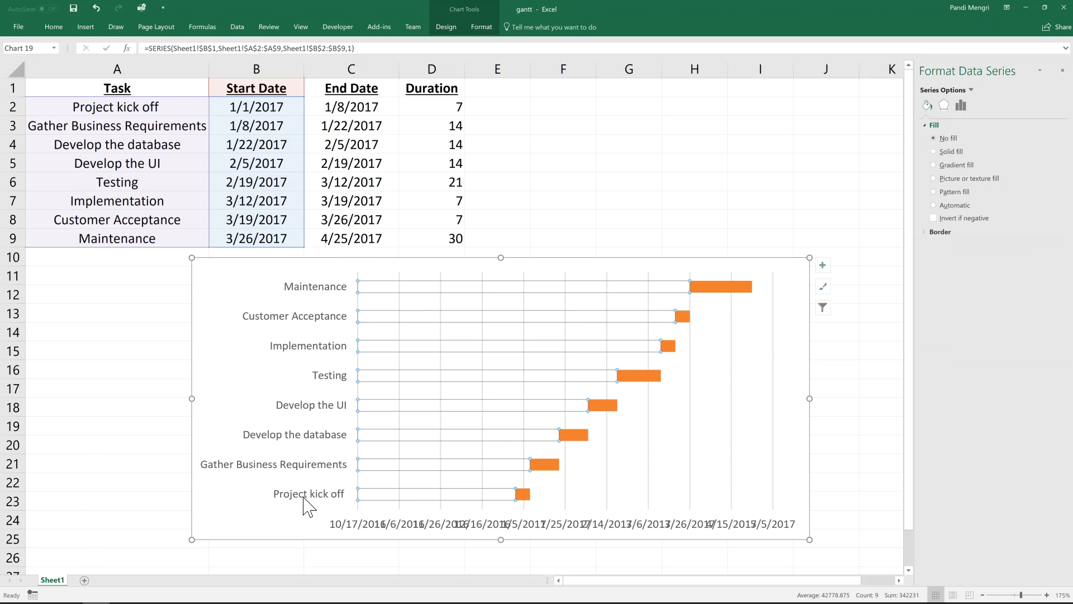
pyautogui.moveTo(336, 512)
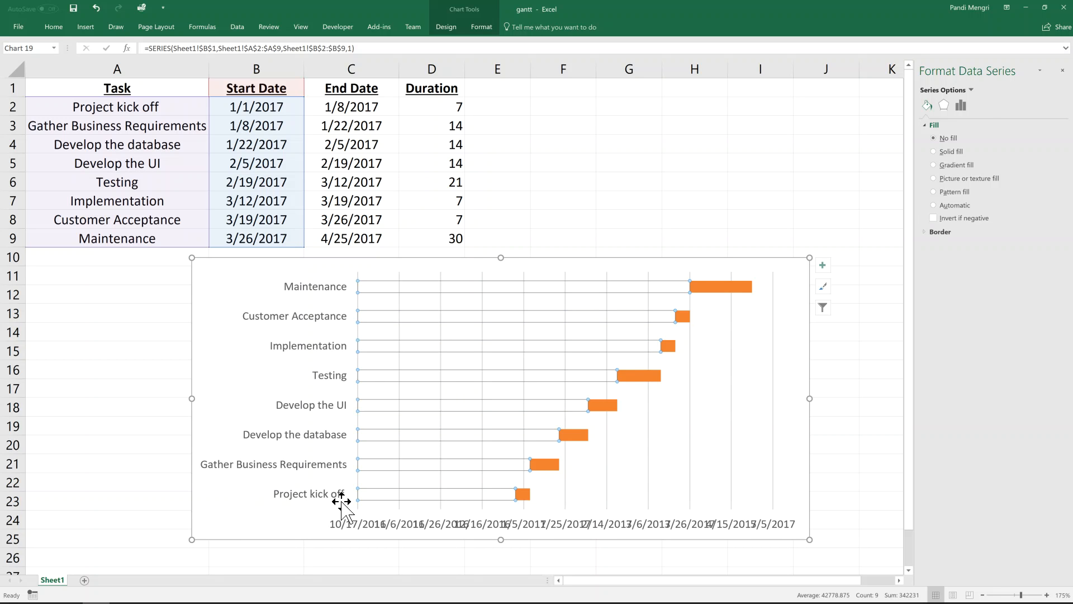
pyautogui.moveTo(325, 358)
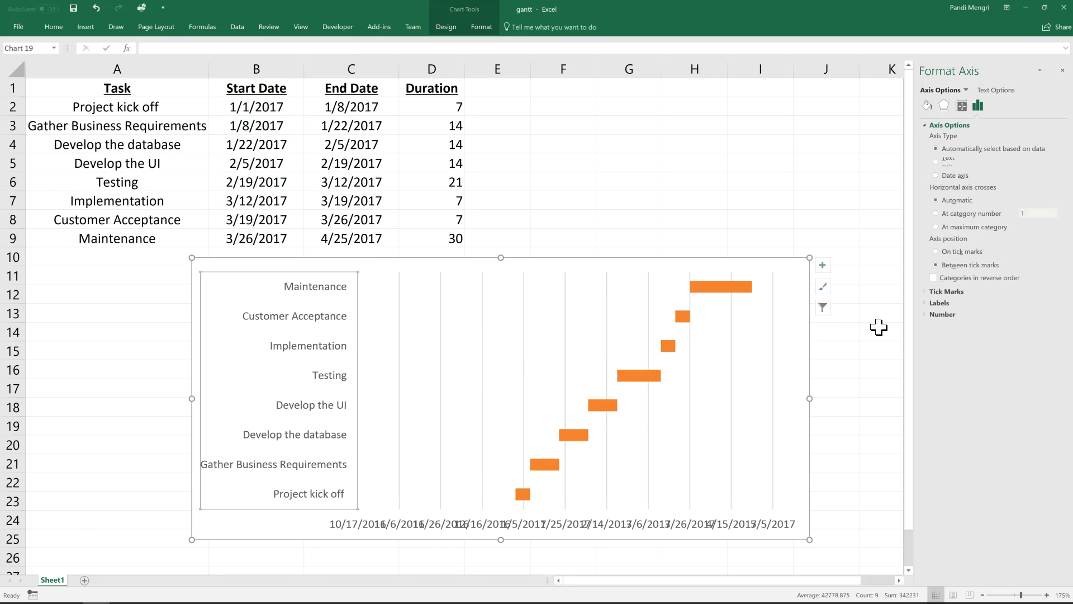
# Tick Categories in reverse order so Project kick off appears at the top
pyautogui.click(935, 278)
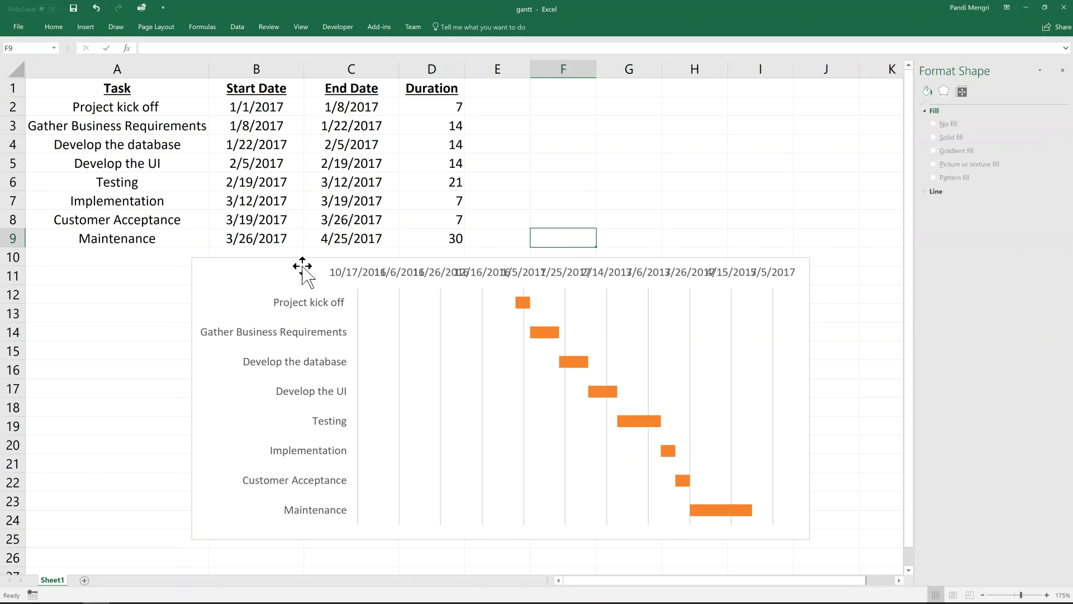
pyautogui.moveTo(416, 270)
pyautogui.write('1/1/1900')
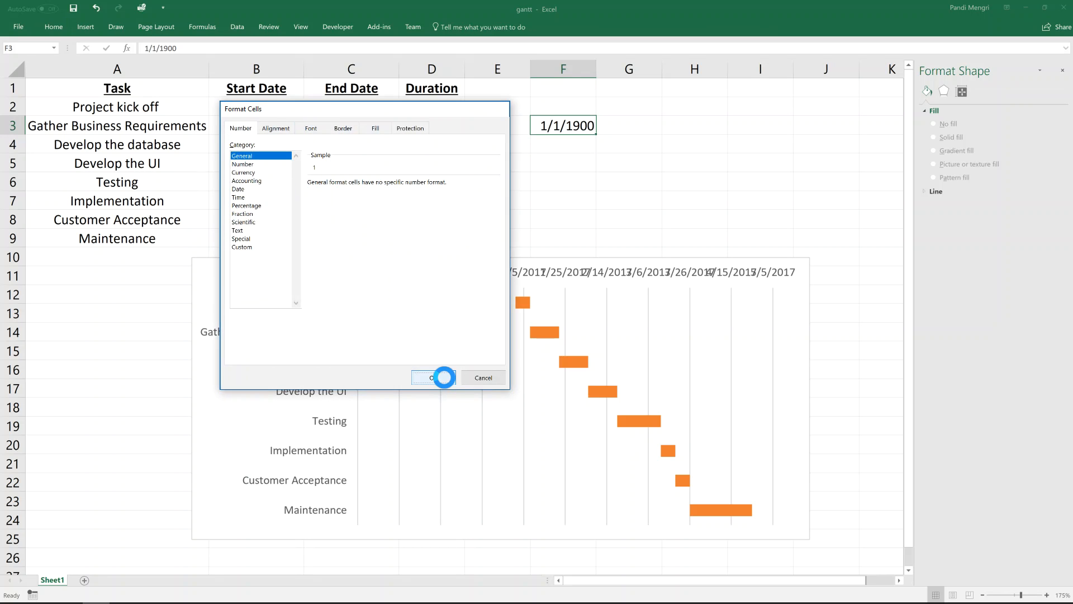
pyautogui.click(431, 377)
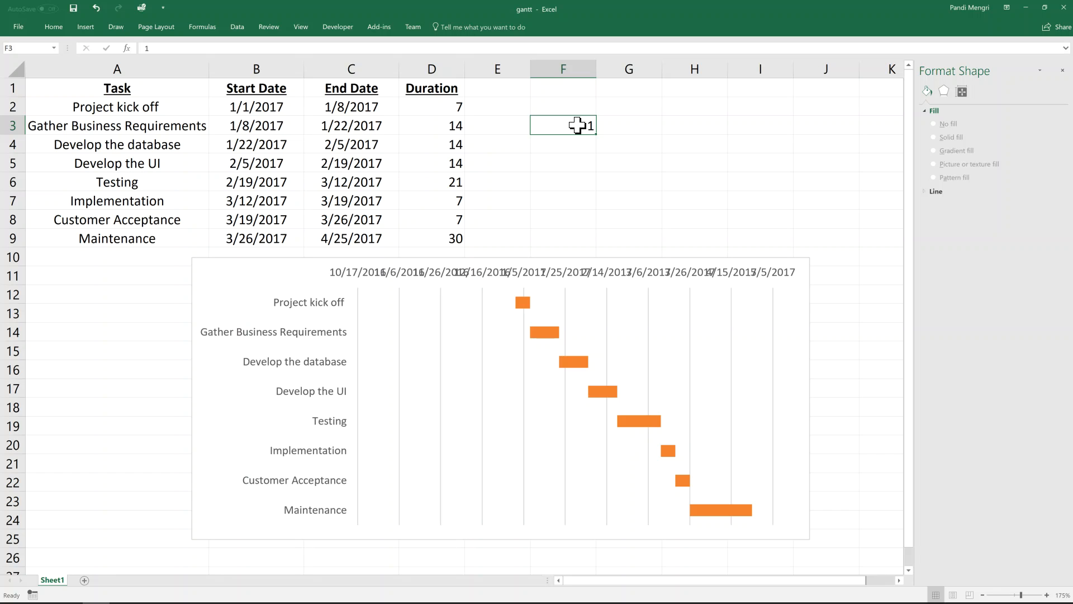
pyautogui.click(628, 220)
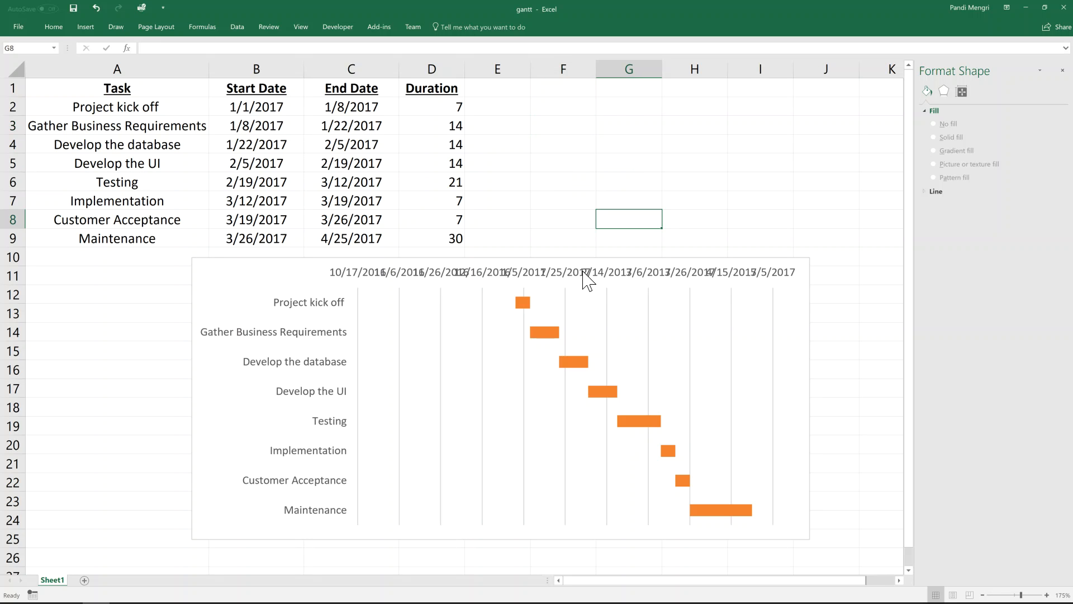
pyautogui.click(596, 273)
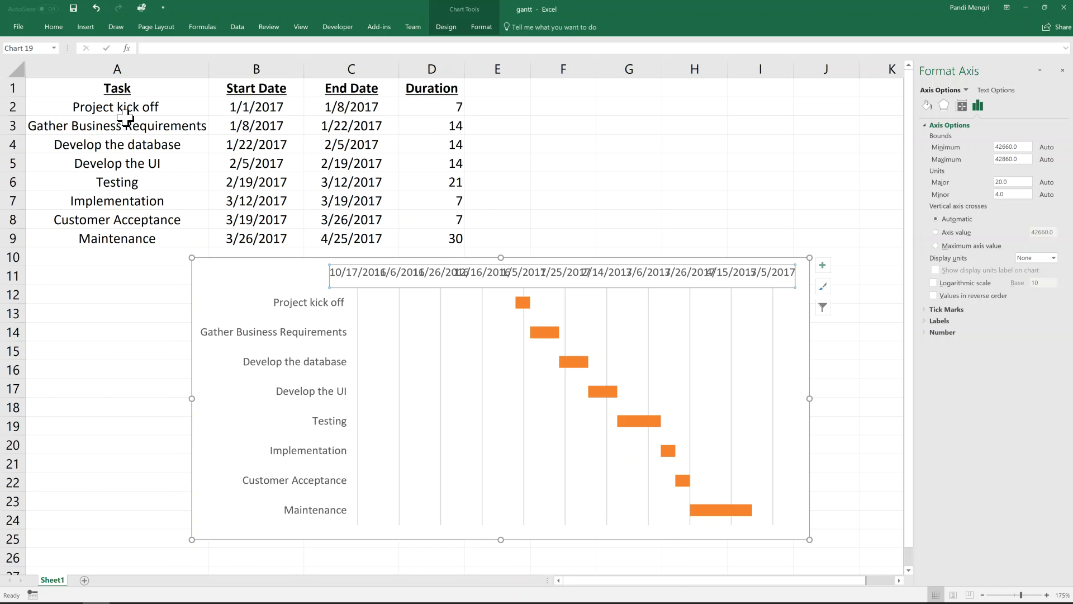
# Copy the project start and end dates into F3 and G3 and show them as serial numbers 42736 and 42850
pyautogui.click(256, 106)
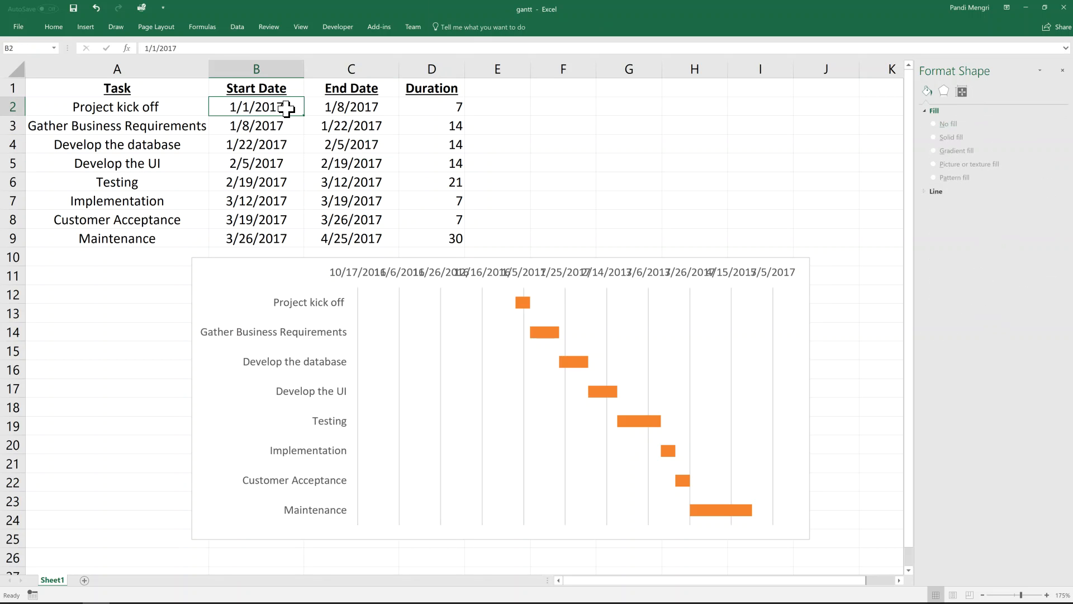
pyautogui.click(562, 125)
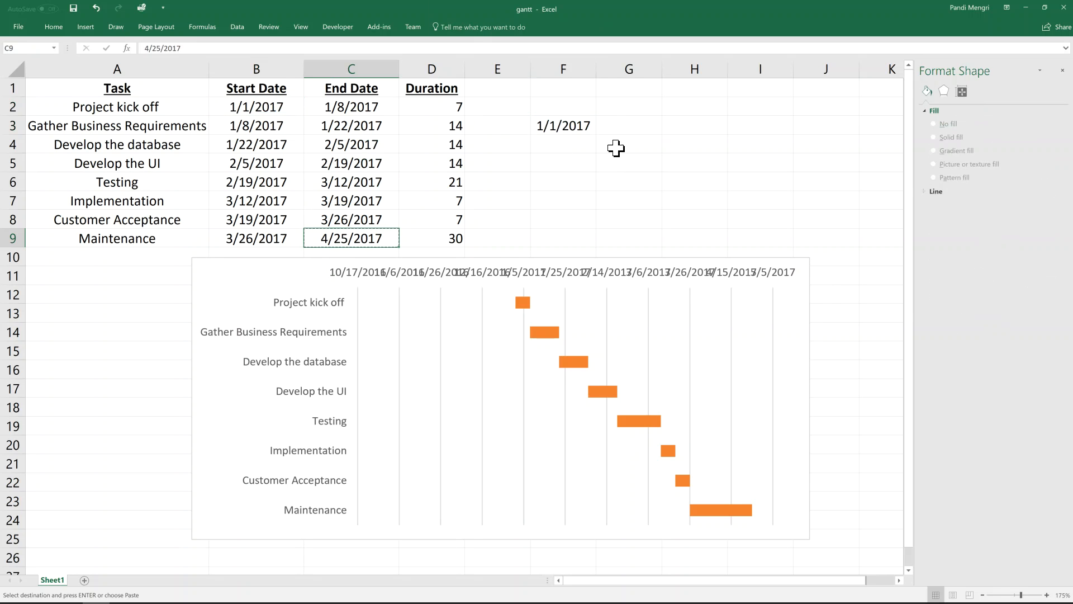
pyautogui.click(629, 126)
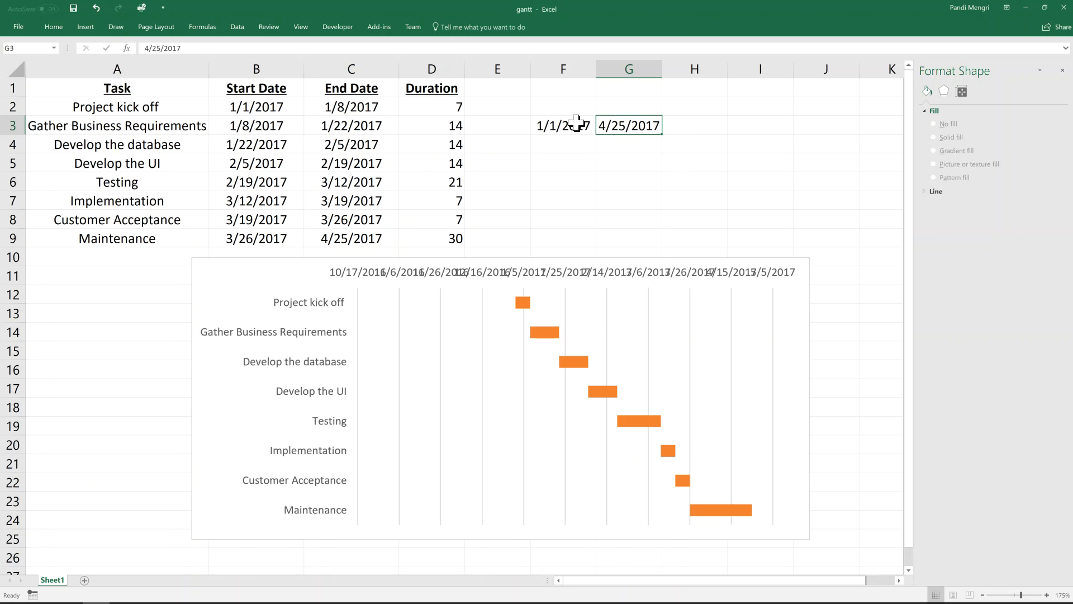
pyautogui.click(52, 27)
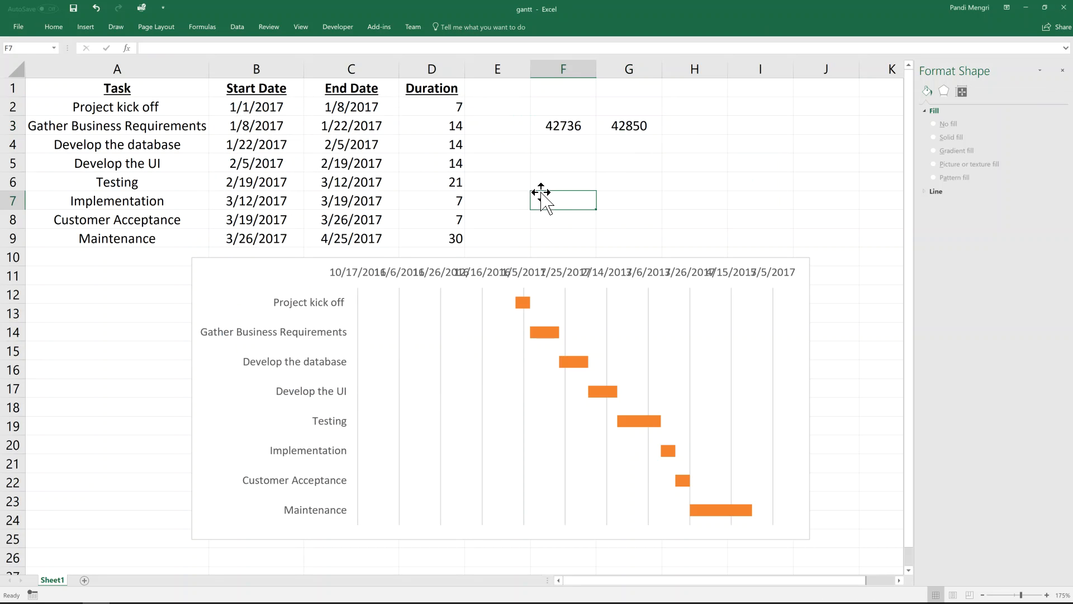
pyautogui.click(561, 272)
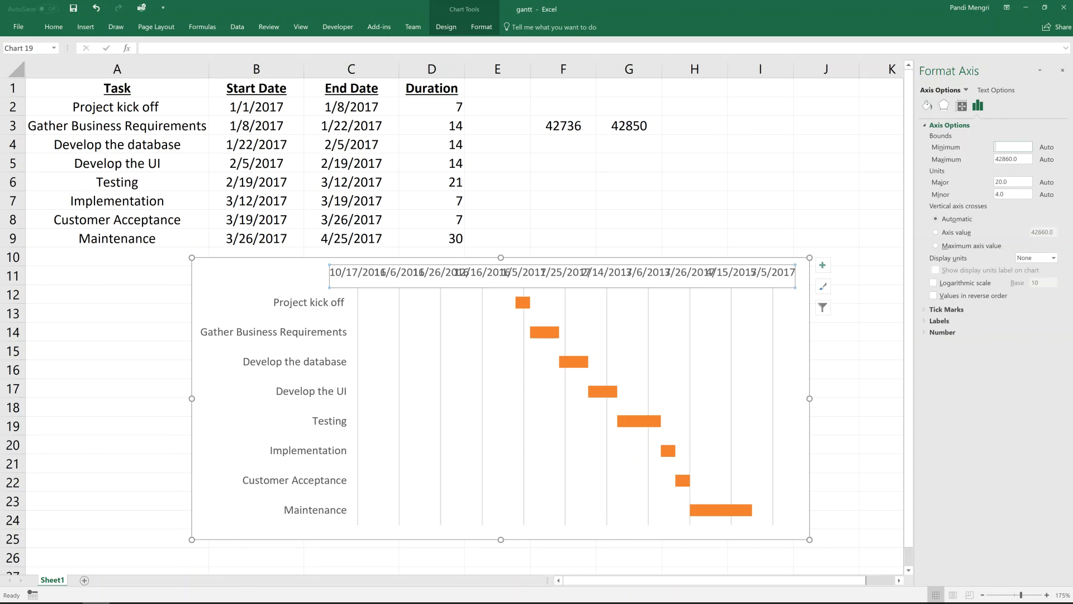
# Set the date axis bounds to Minimum 42736 and Maximum 42850
pyautogui.write('42')
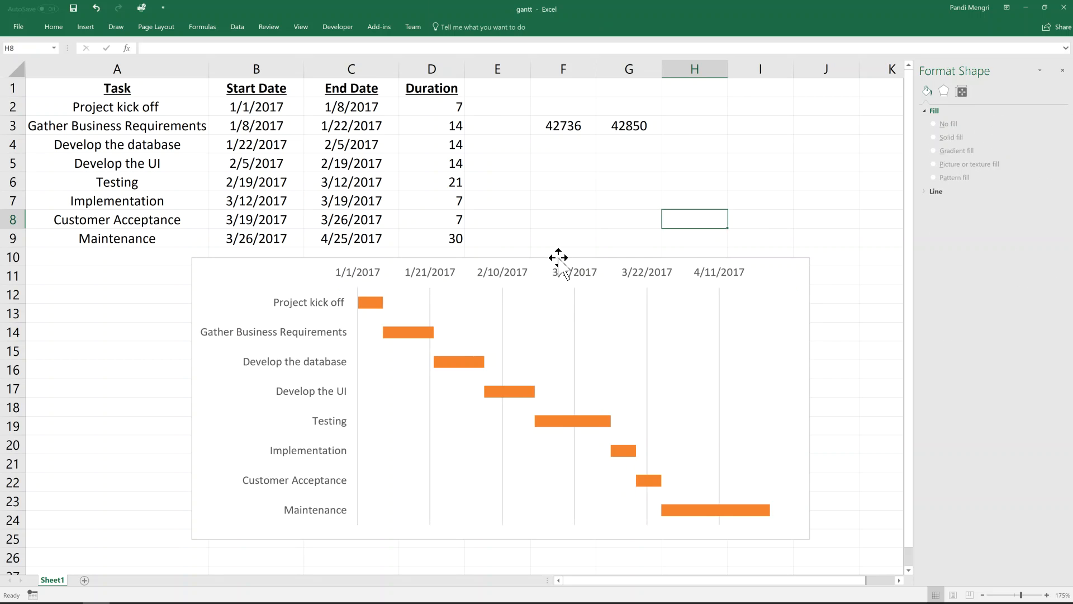
pyautogui.scroll(-3)
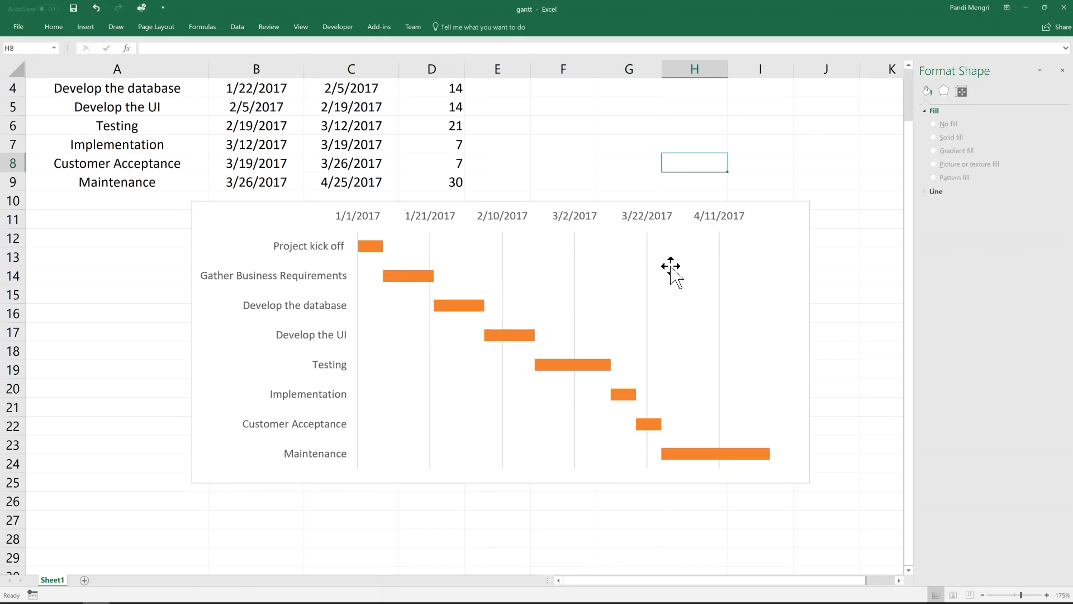